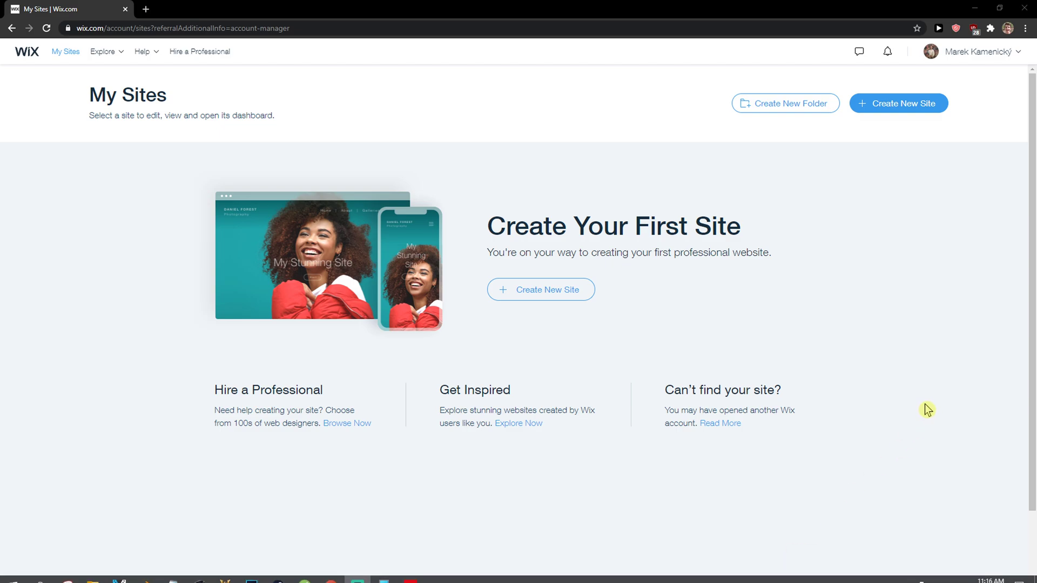
pyautogui.moveTo(685, 207)
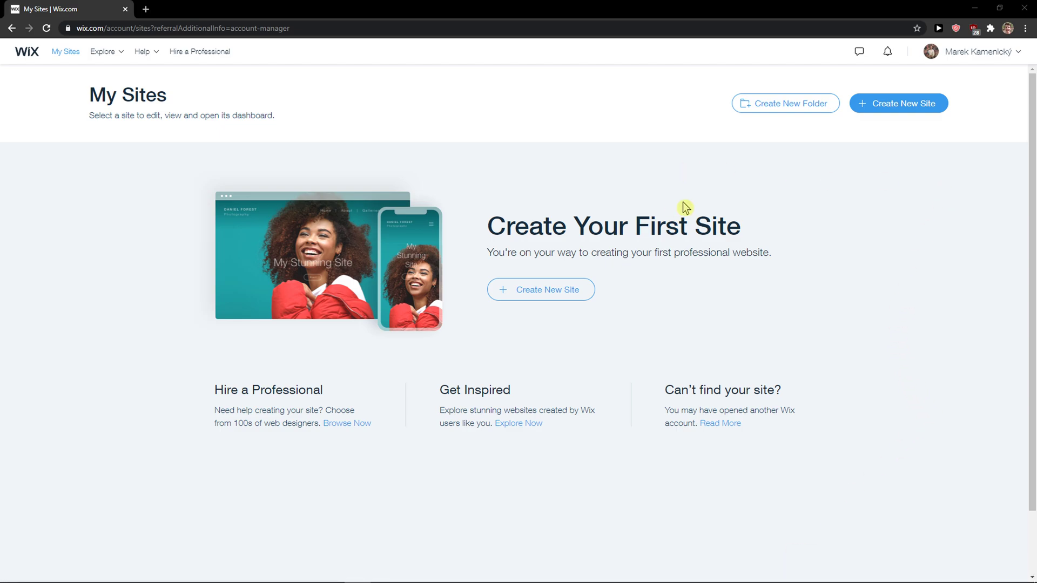
pyautogui.moveTo(978, 79)
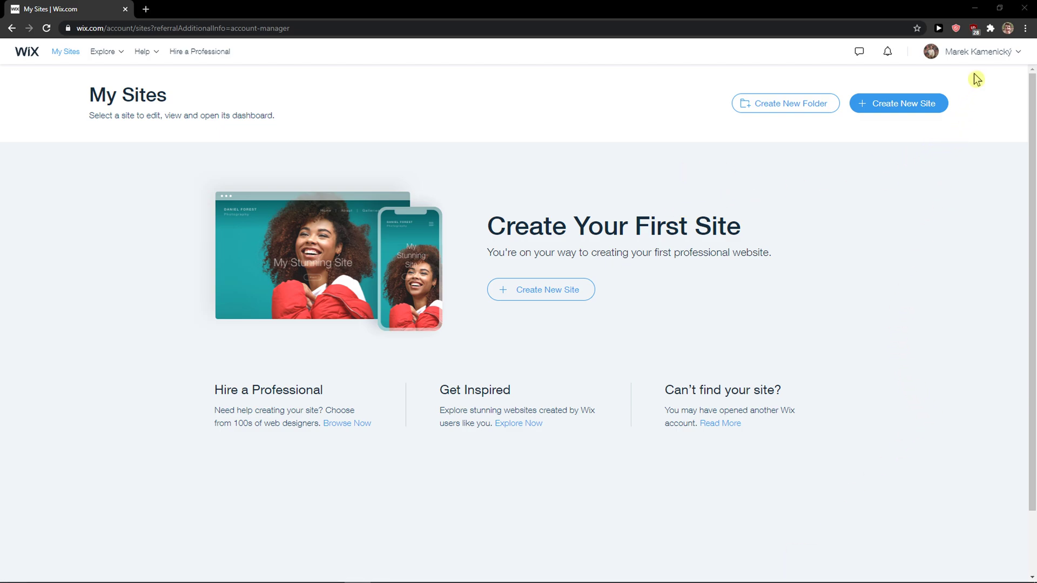
# Step: Go to Account Settings from the profile menu and scroll to the Login Info section
pyautogui.click(981, 52)
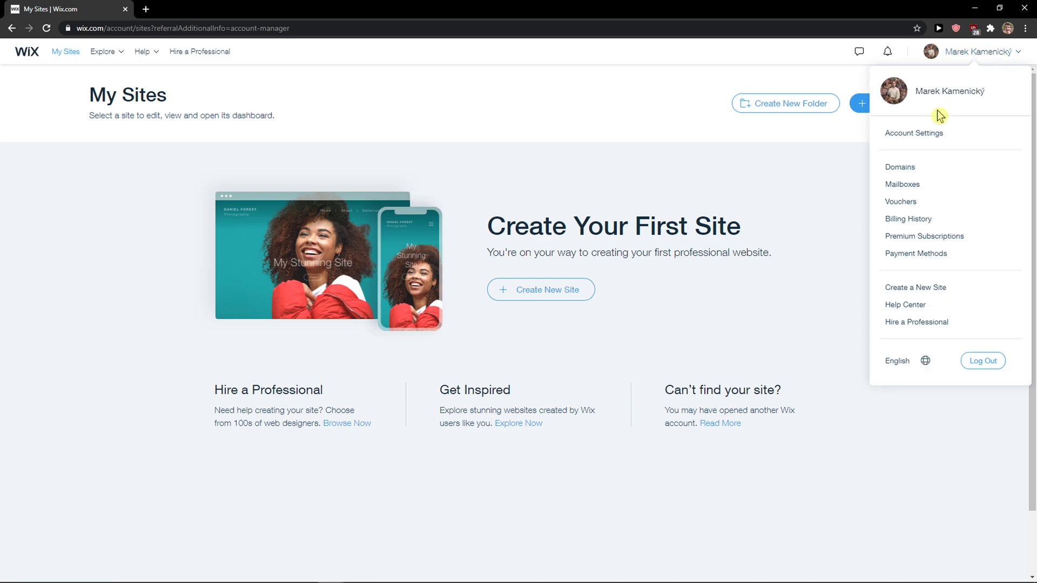
pyautogui.moveTo(914, 136)
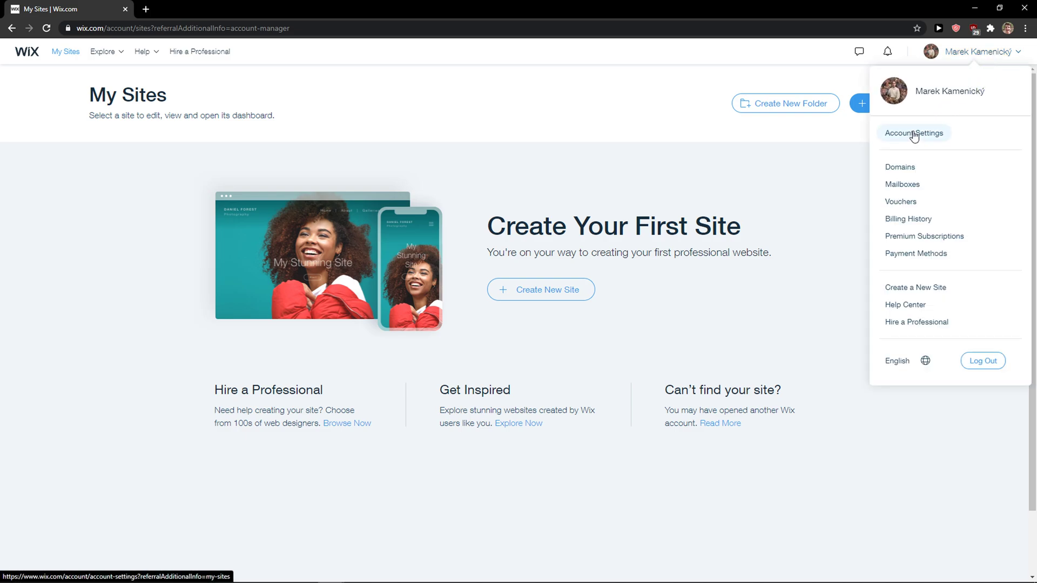
pyautogui.click(913, 133)
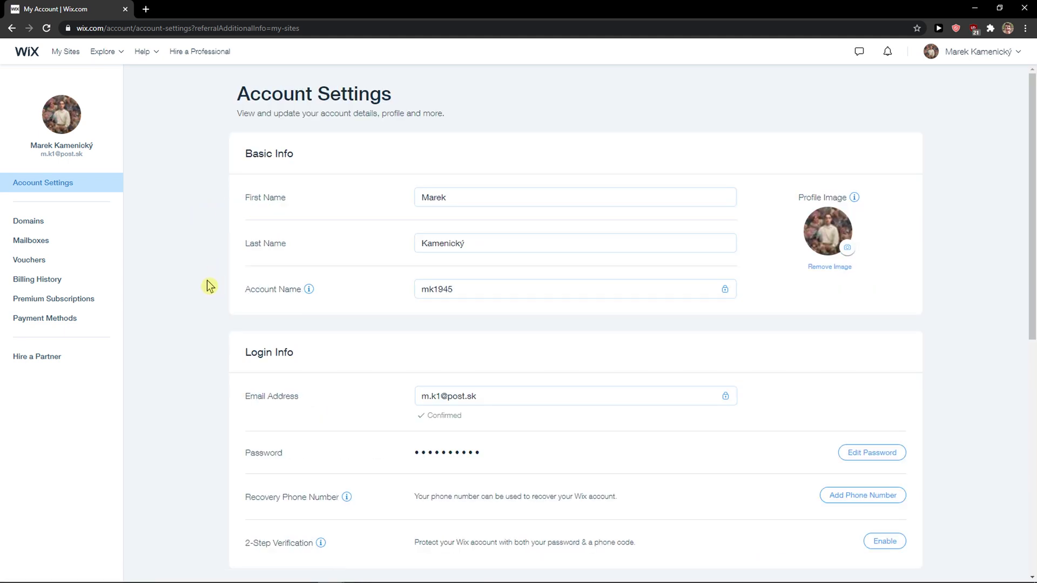
pyautogui.scroll(-3)
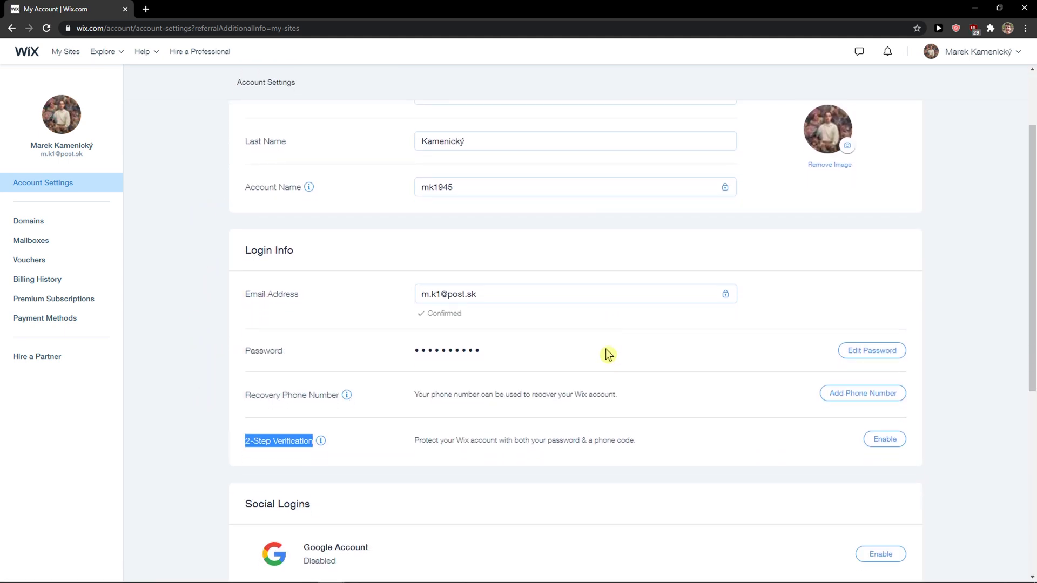
pyautogui.click(885, 433)
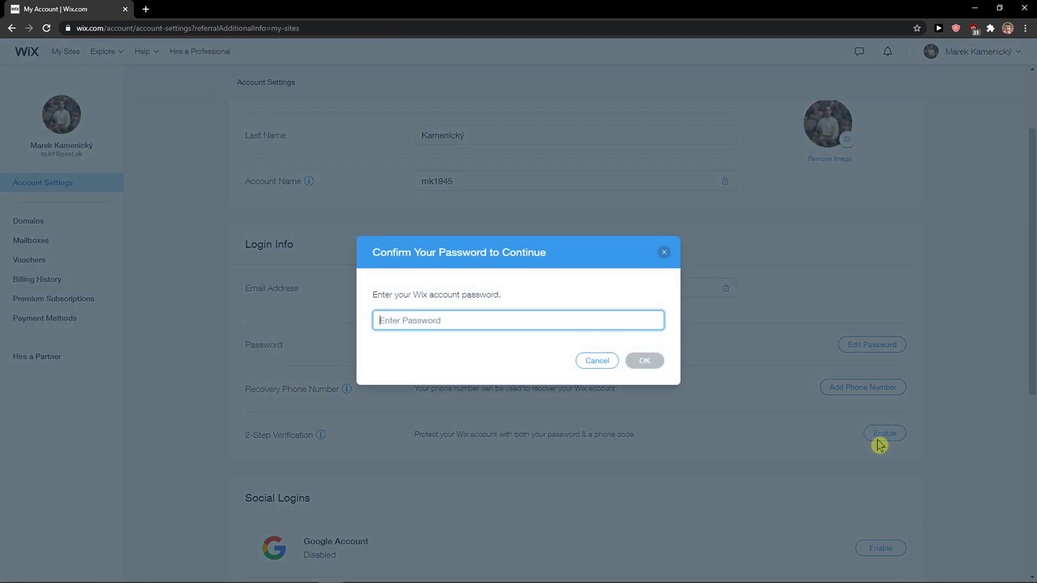
pyautogui.moveTo(271, 216)
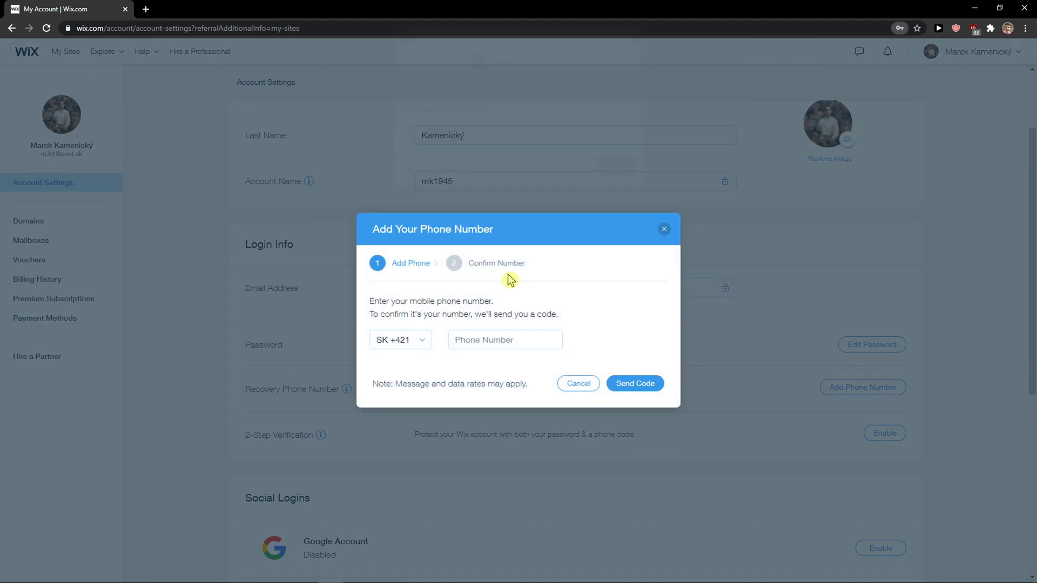
pyautogui.click(506, 340)
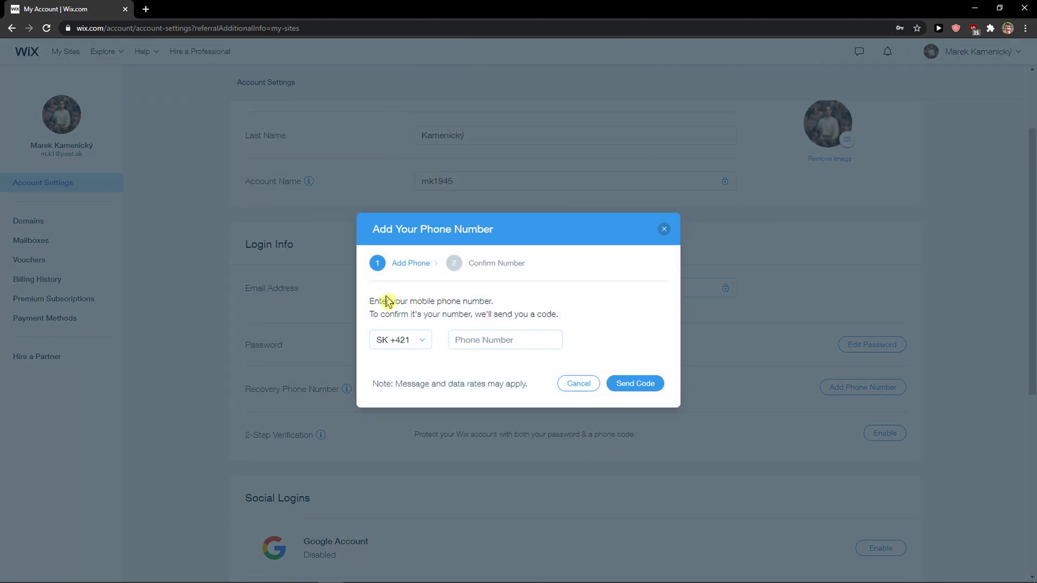
pyautogui.click(506, 340)
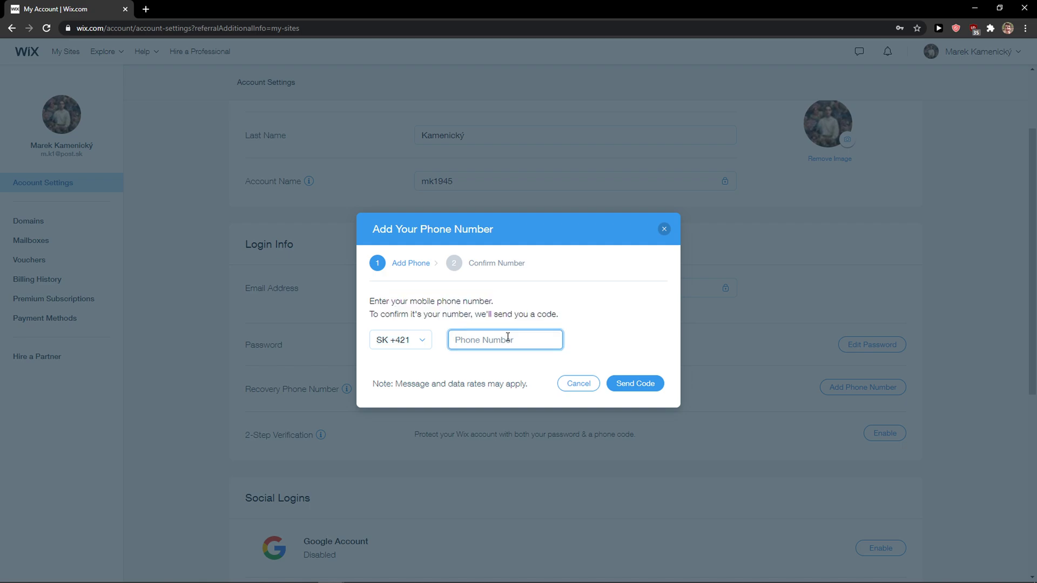
pyautogui.write('903043655')
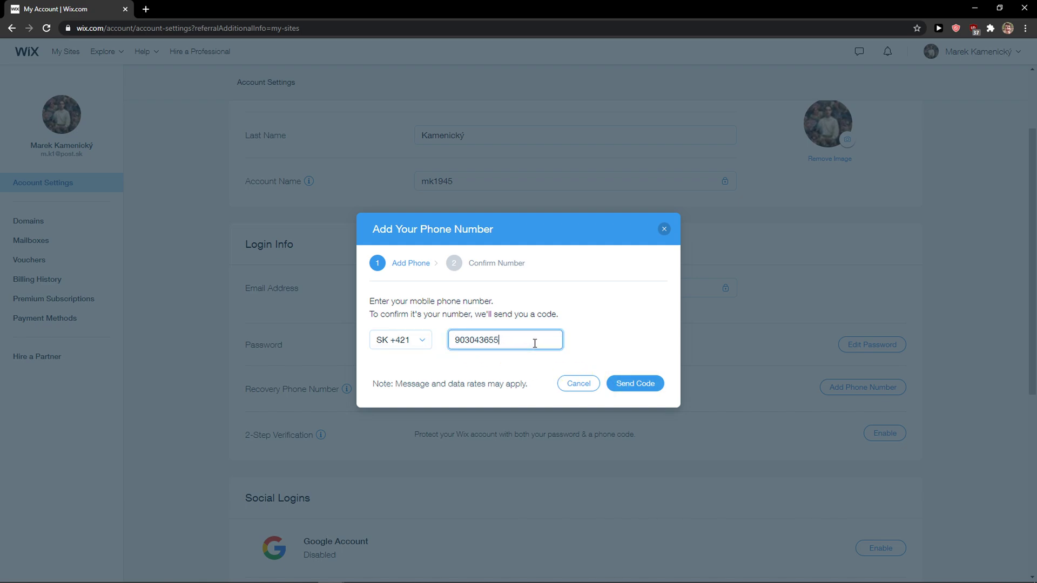
# Step: Send the verification code, then close the Add Your Phone Number dialog without verifying
pyautogui.click(635, 384)
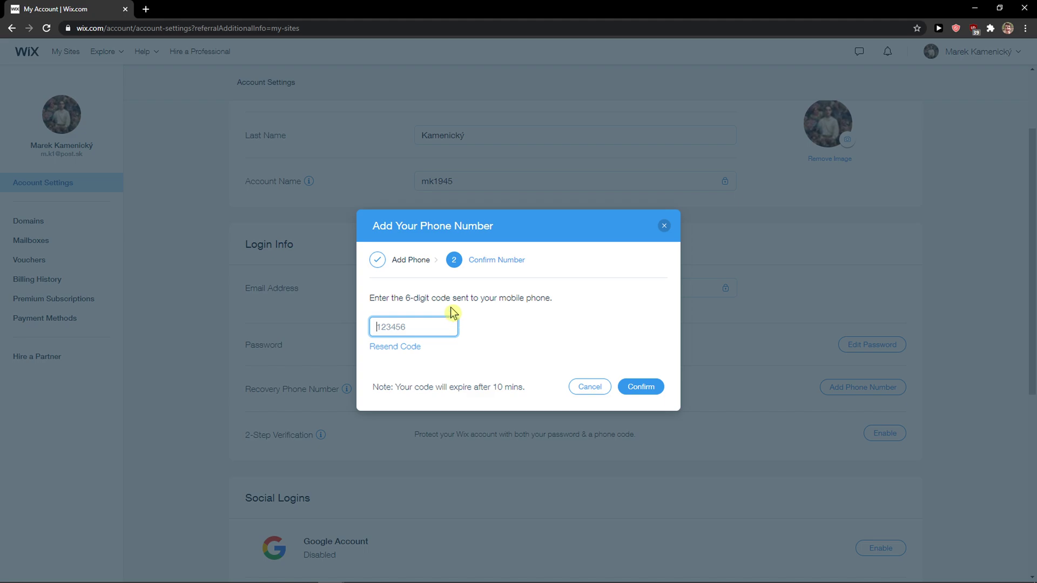
pyautogui.moveTo(663, 224)
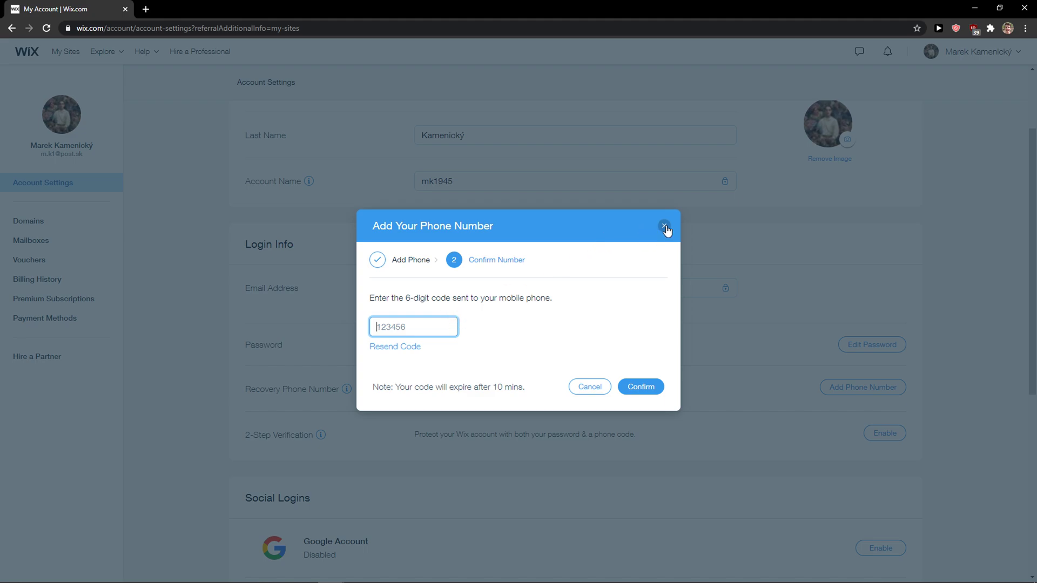
pyautogui.click(664, 225)
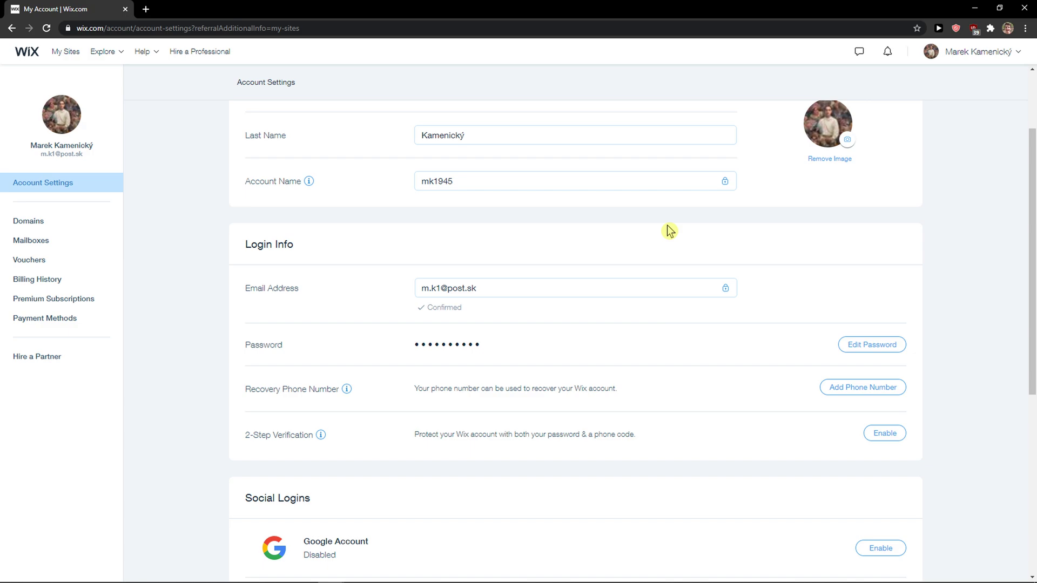